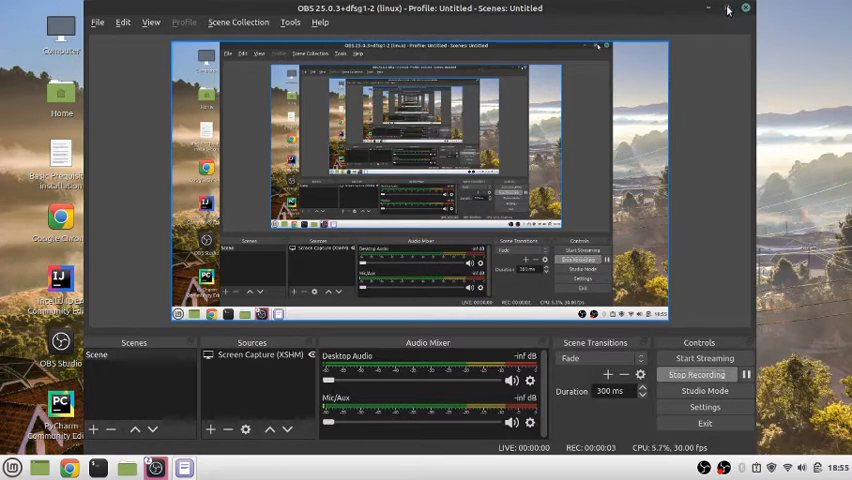
Minimize the OBS Studio window to clear the desktop
{"action": "left_click", "coordinate": [726, 9]}
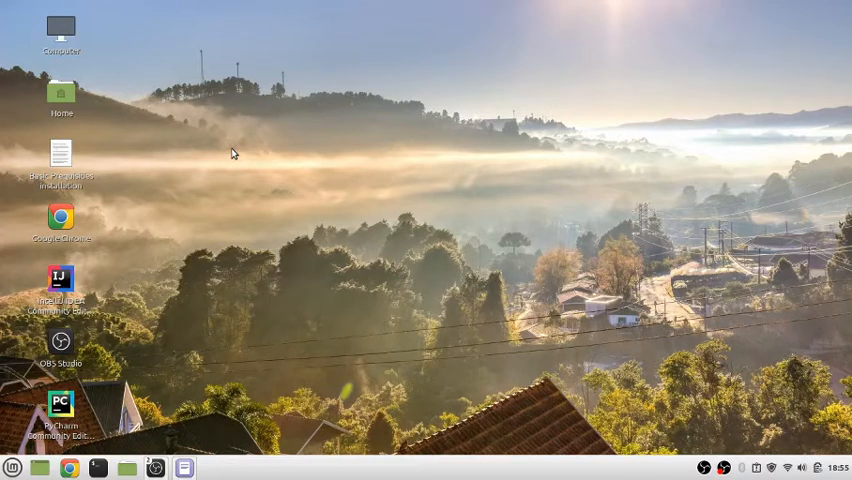
{"action": "mouse_move", "coordinate": [190, 67]}
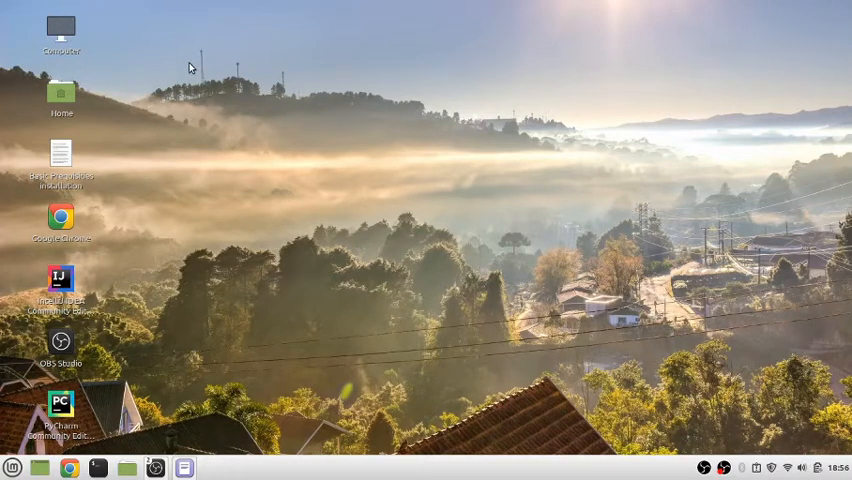
{"action": "mouse_move", "coordinate": [191, 58]}
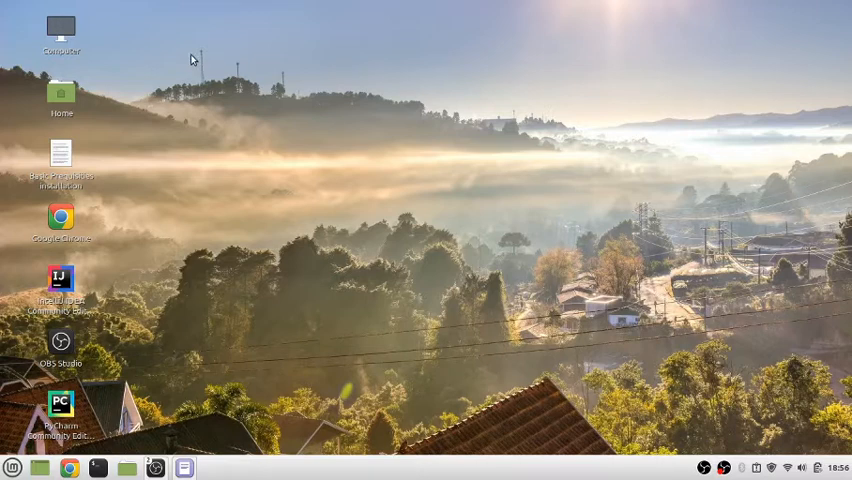
{"action": "mouse_move", "coordinate": [115, 158]}
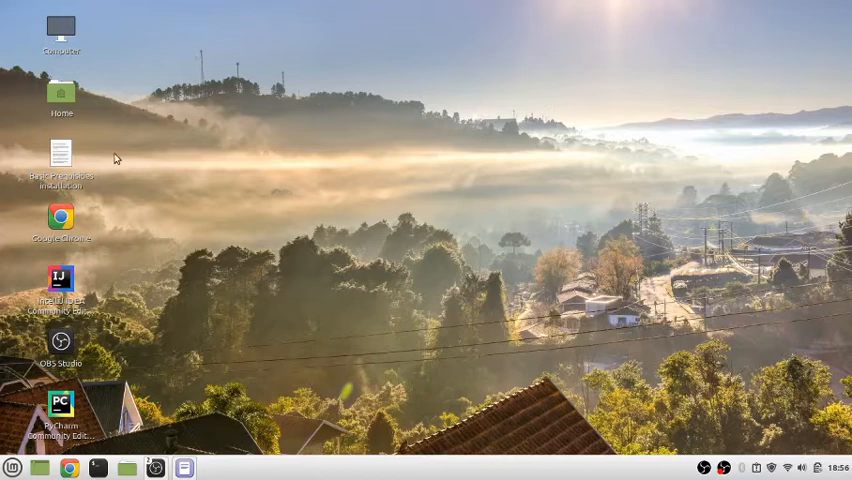
{"action": "mouse_move", "coordinate": [83, 168]}
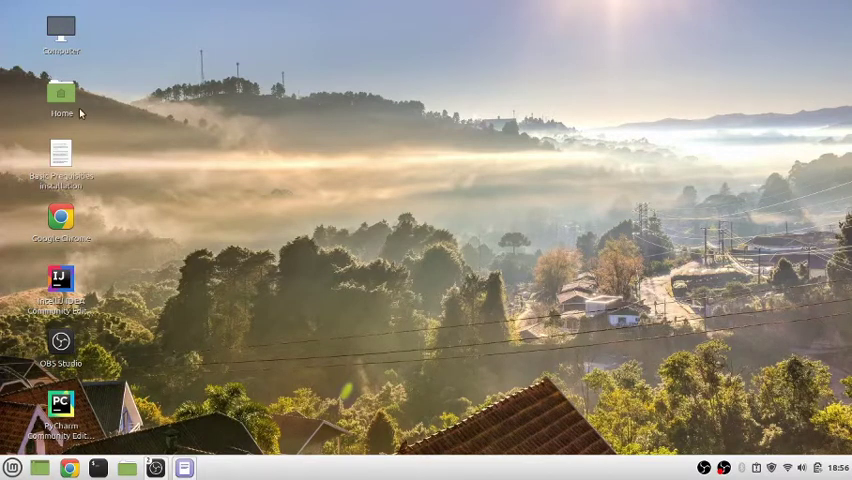
Display the Basic Prequisities installation notes in Xed and launch a terminal beside them
{"action": "double_click", "coordinate": [61, 155]}
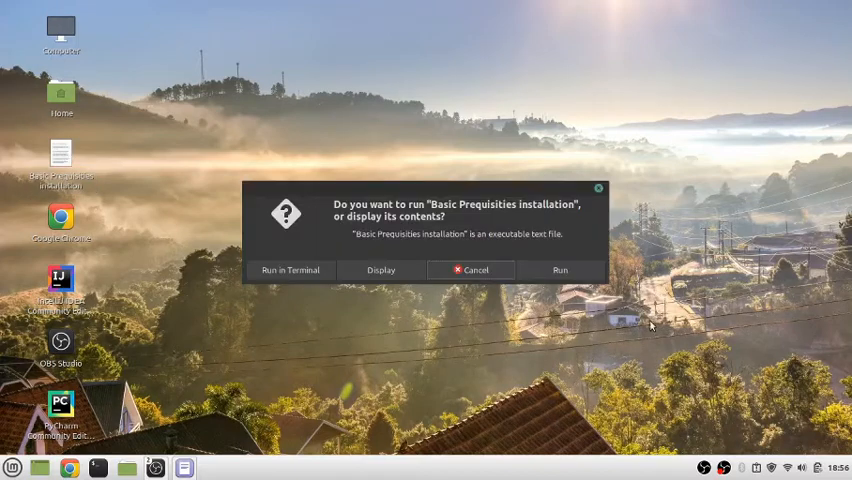
{"action": "left_click", "coordinate": [382, 270]}
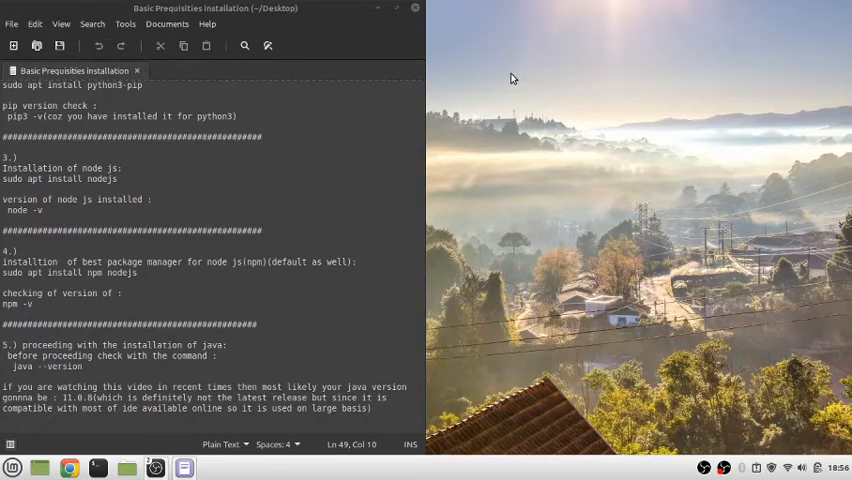
{"action": "left_click", "coordinate": [98, 467]}
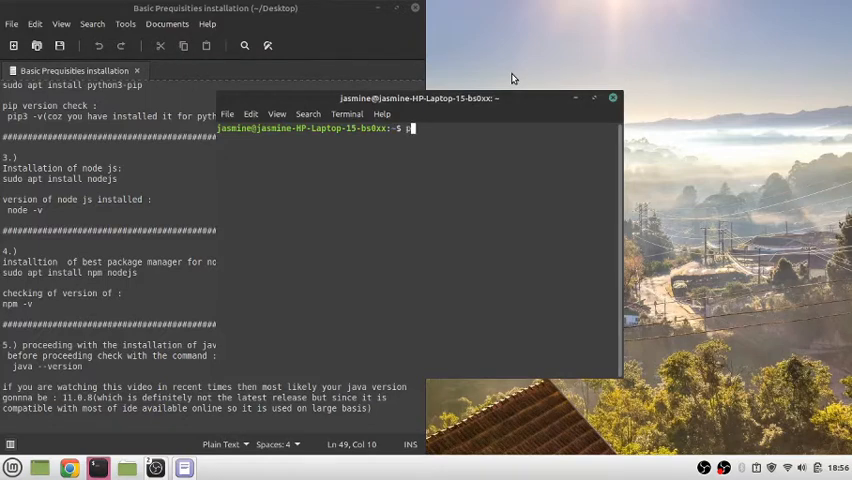
Launch python3 to confirm version 3.8.5, then exit() back to the shell prompt
{"action": "type", "text": "python3"}
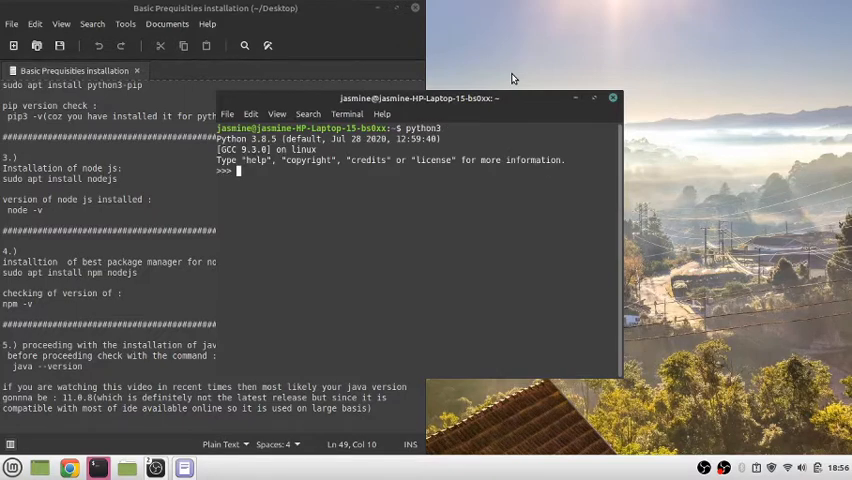
{"action": "mouse_move", "coordinate": [588, 45]}
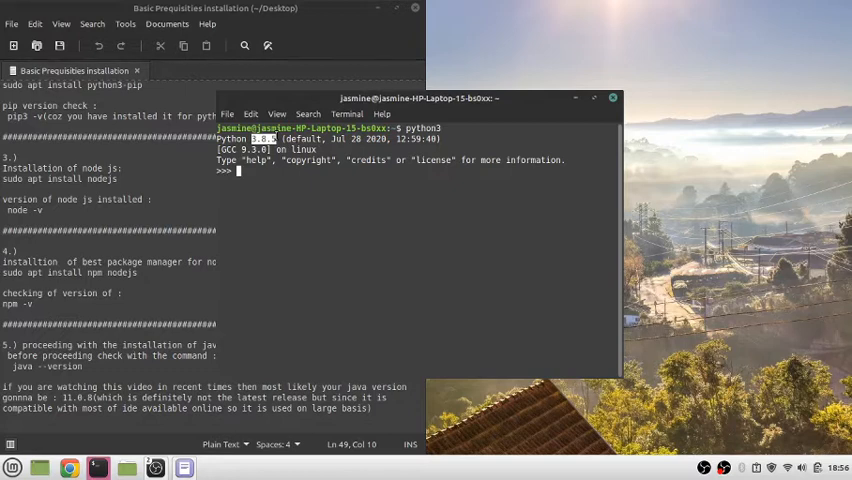
{"action": "type", "text": "exit"}
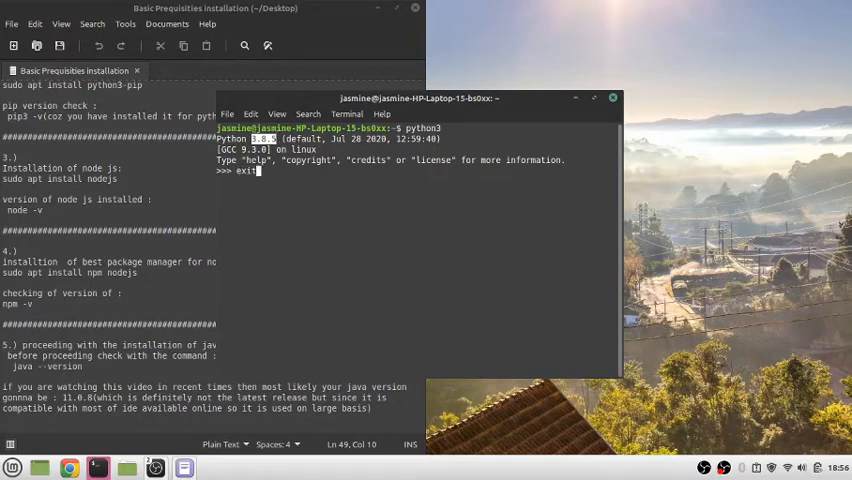
{"action": "key", "text": "Return"}
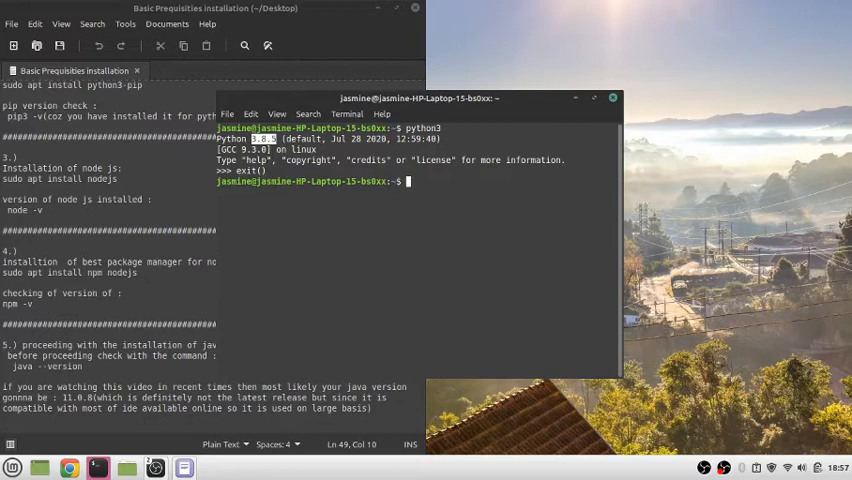
Run sudo apt update with the administrator password to refresh package lists
{"action": "type", "text": "sudo apt updat"}
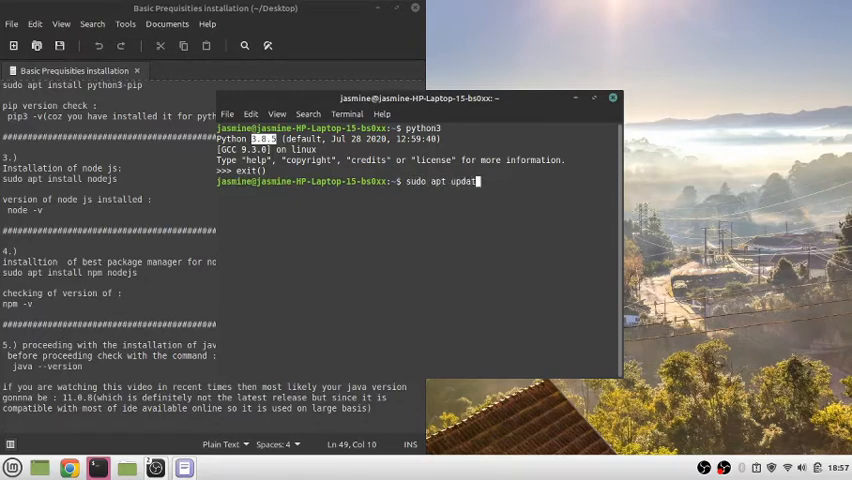
{"action": "key", "text": "Return"}
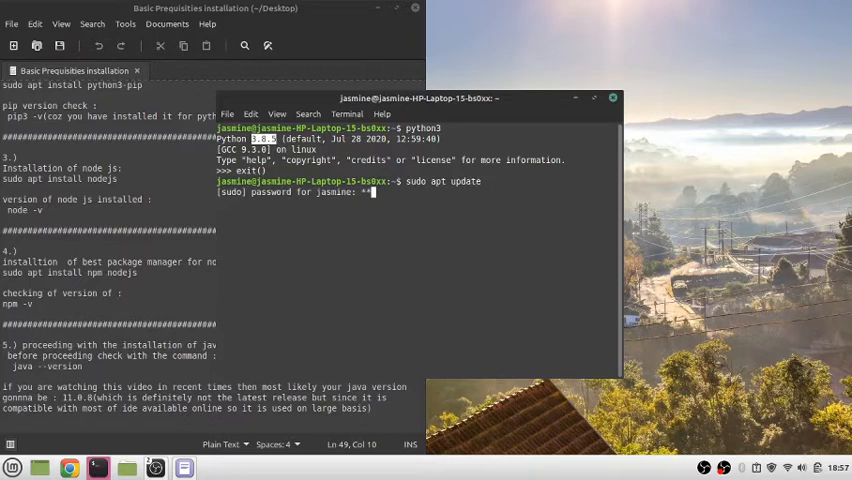
{"action": "key", "text": "Return"}
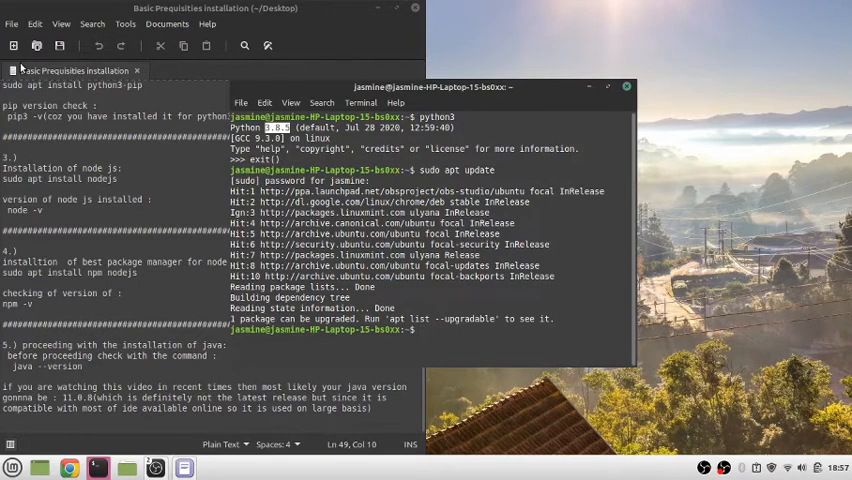
{"action": "type", "text": "python3"}
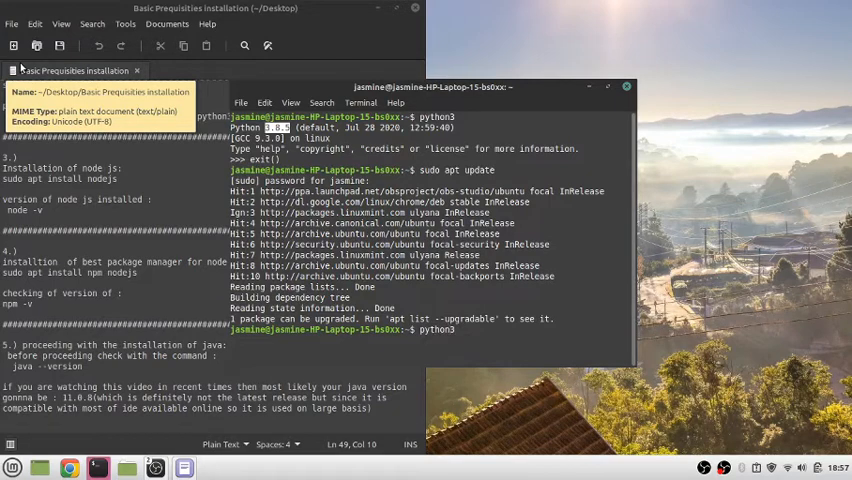
Install python3-pip with sudo apt, which reports pip 20.0.2 is already newest
{"action": "type", "text": "-pip"}
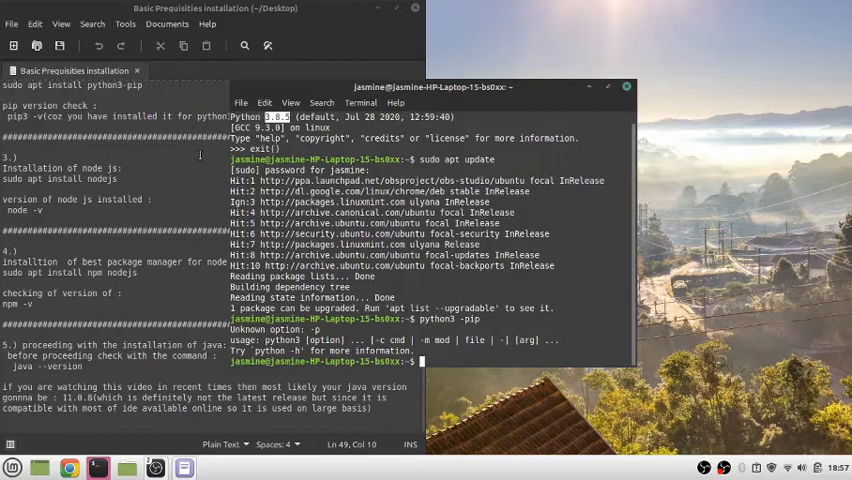
{"action": "type", "text": "sudo apt install"}
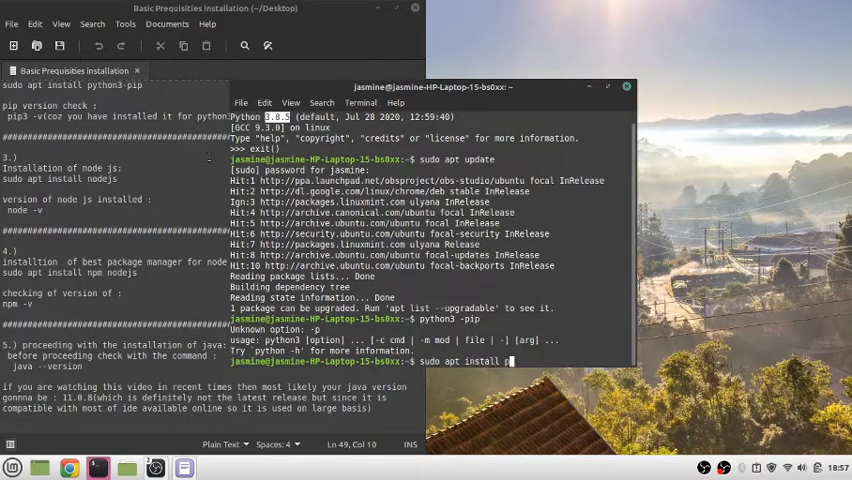
{"action": "type", "text": "python3-pip"}
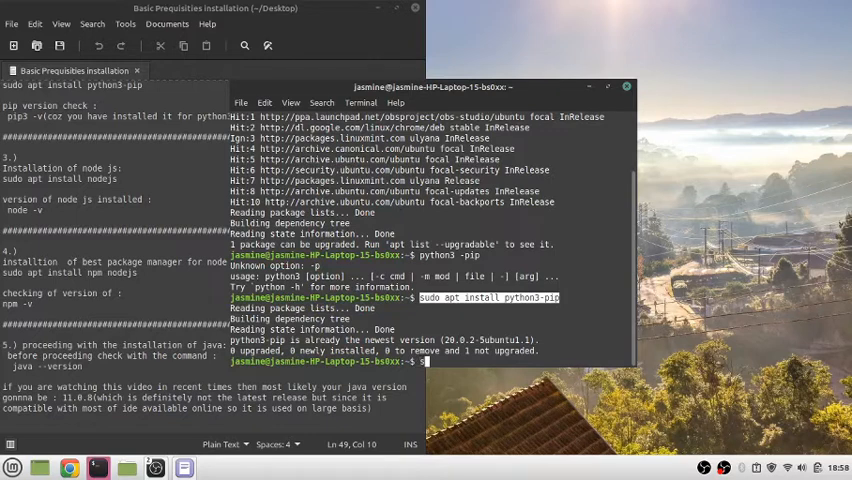
{"action": "type", "text": "sudo apt instal"}
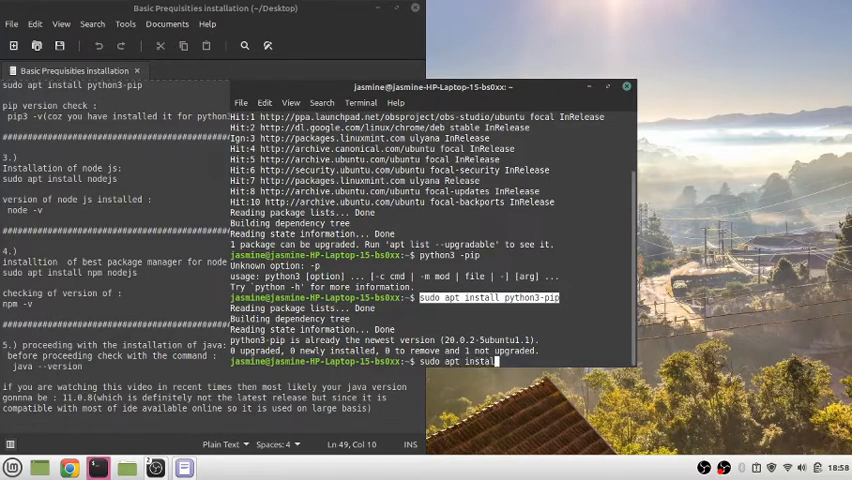
Install Node.js and npm with apt, confirming node -v reports v10.19.0
{"action": "type", "text": " nodejs"}
{"action": "key", "text": "Return"}
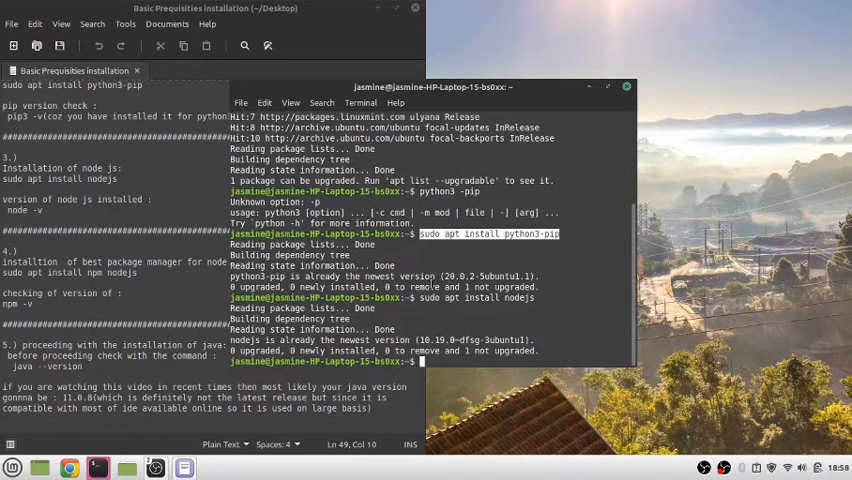
{"action": "mouse_move", "coordinate": [388, 314]}
{"action": "type", "text": "node -v"}
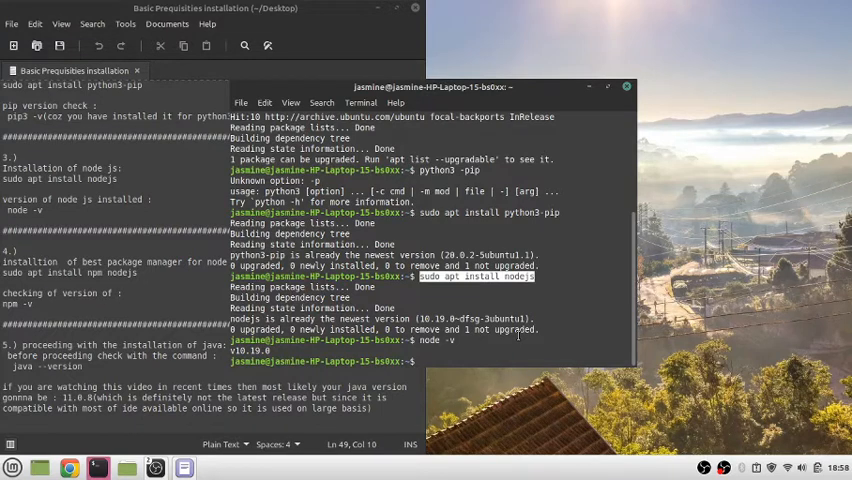
{"action": "type", "text": "sudo apt install"}
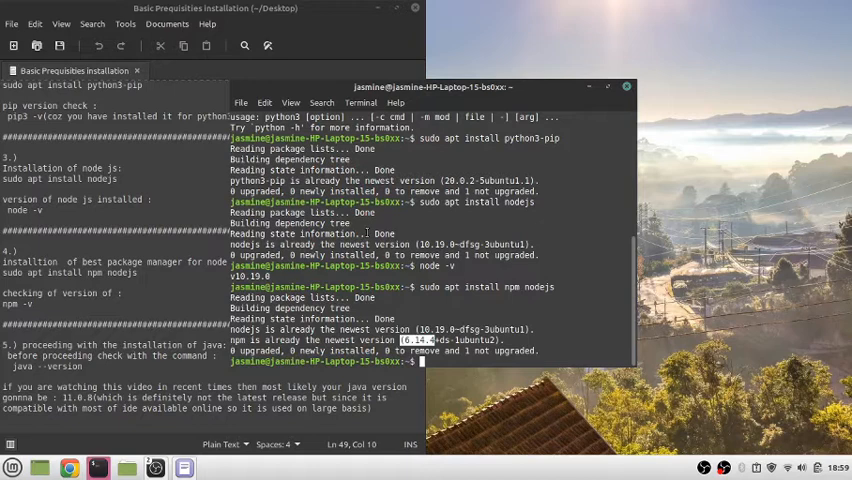
Run npm -v to confirm npm version 6.14.4
{"action": "type", "text": "npm -v"}
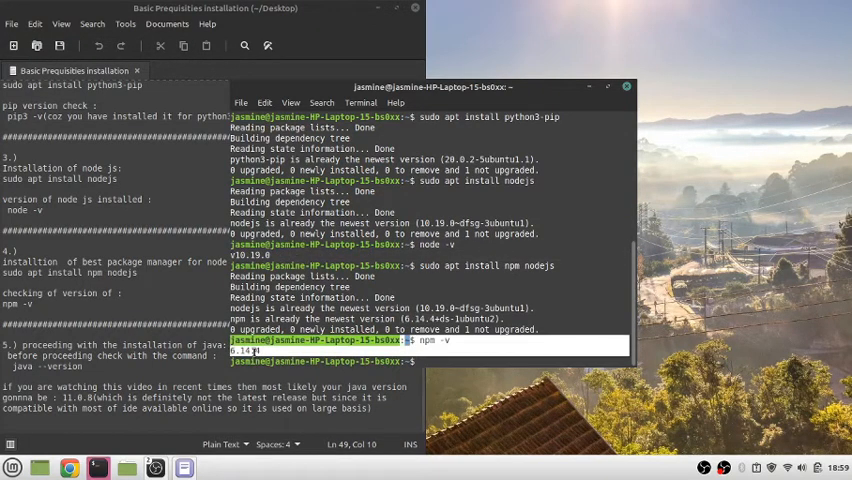
{"action": "key", "text": "Return"}
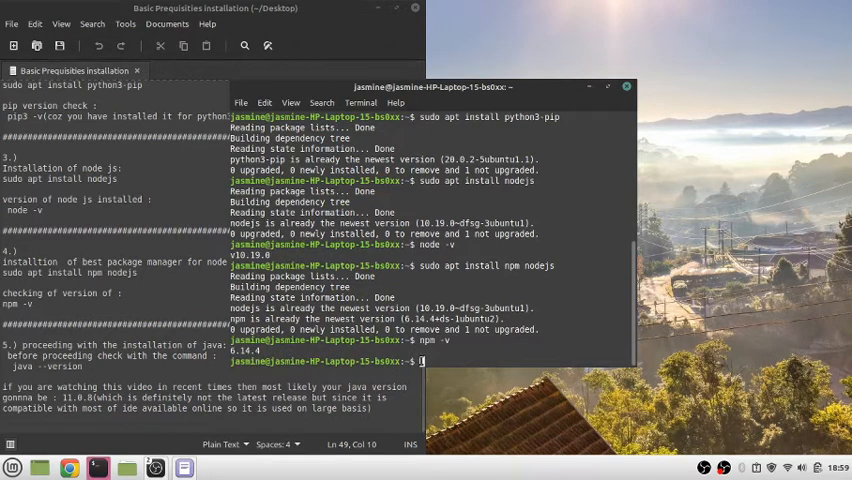
{"action": "type", "text": "java --v"}
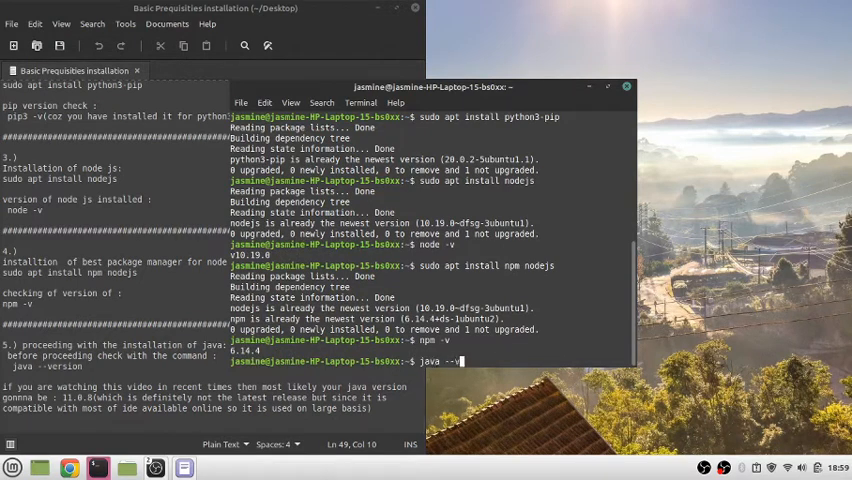